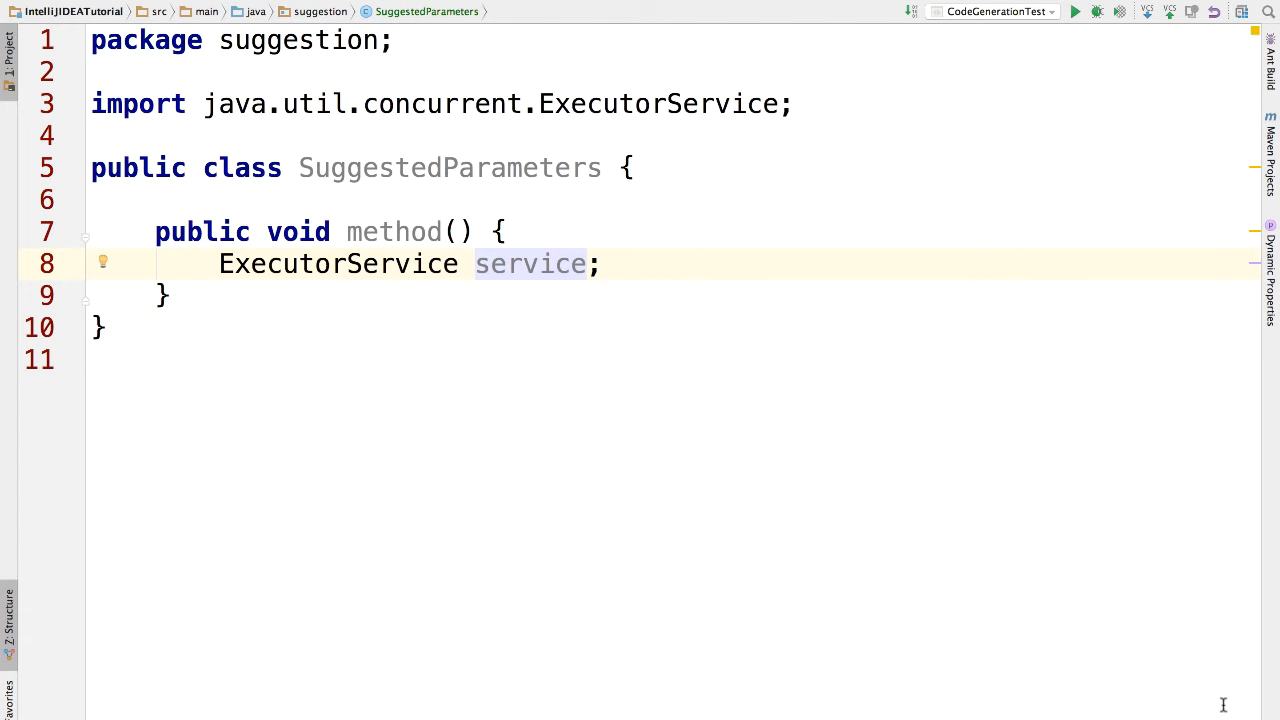
Assign service = new ThreadPoolExecutor(), accepting ThreadPoolExecutor from completion so its import is added
{"action": "type", "text": "="}
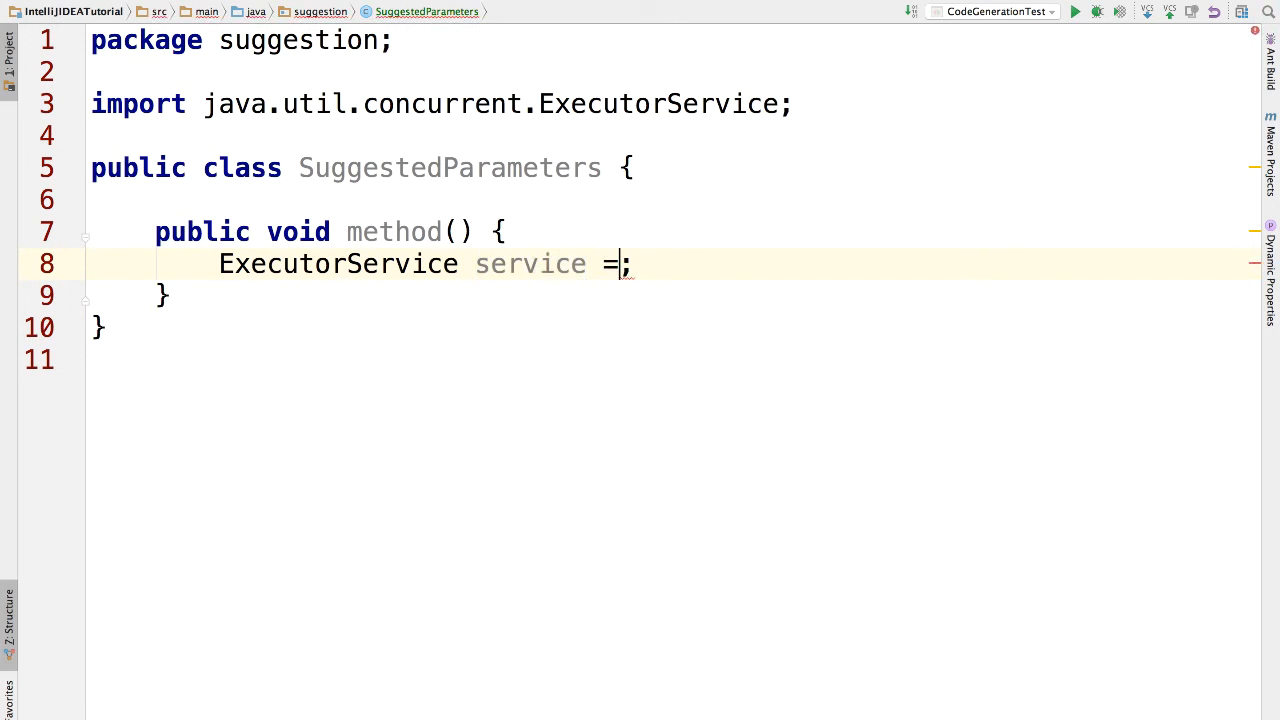
{"action": "type", "text": "new T"}
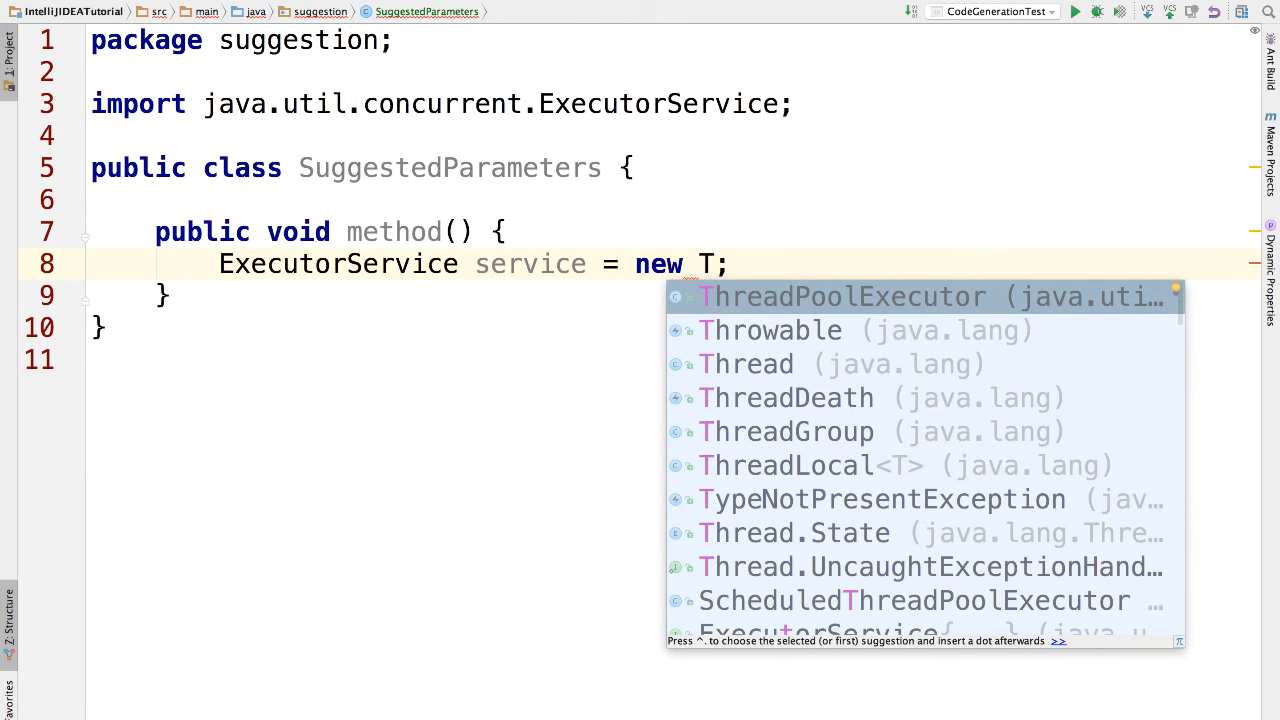
{"action": "left_click", "coordinate": [845, 296]}
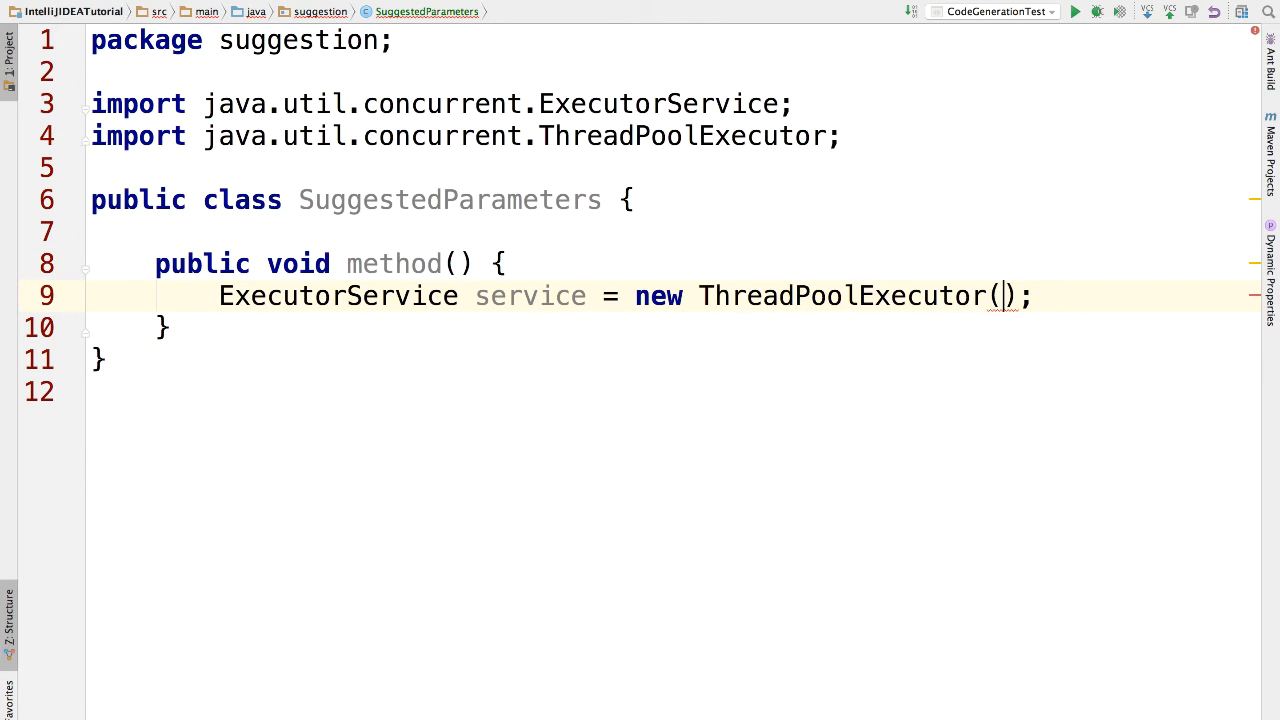
{"action": "key", "text": "Ctrl+P"}
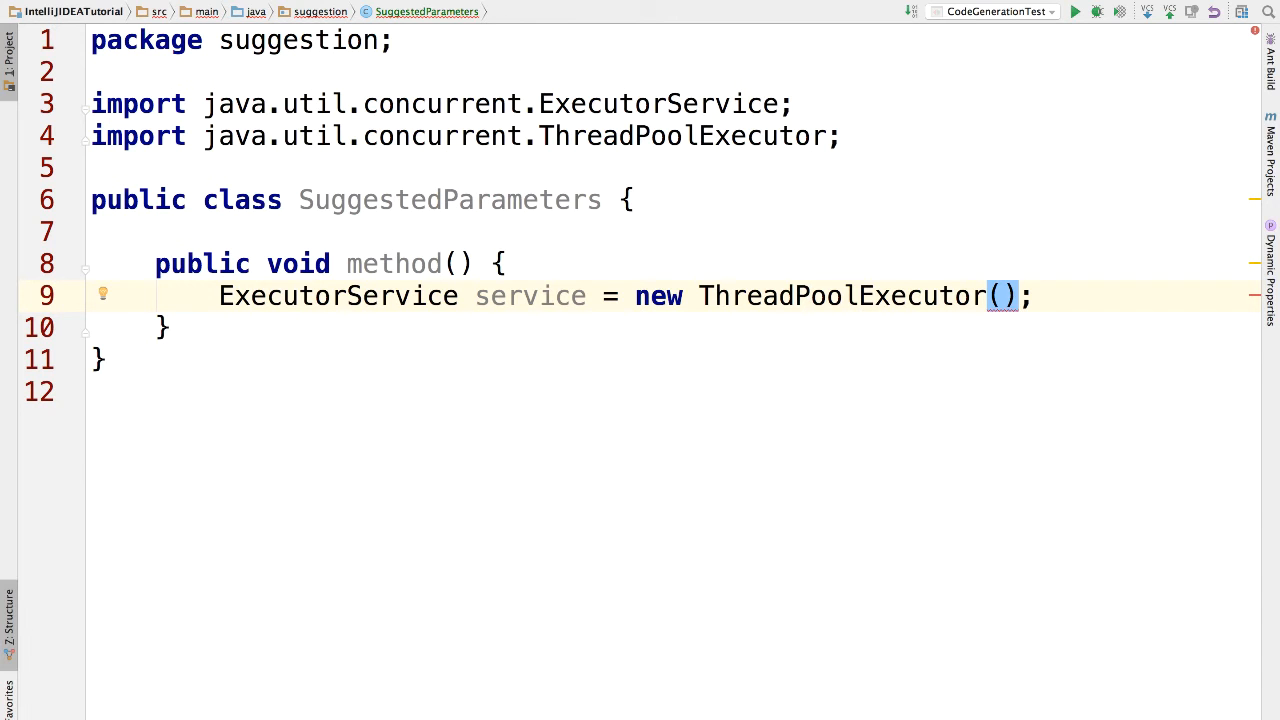
Remove the new ThreadPoolExecutor() expression and retype the empty constructor call
{"action": "left_click", "coordinate": [1002, 295]}
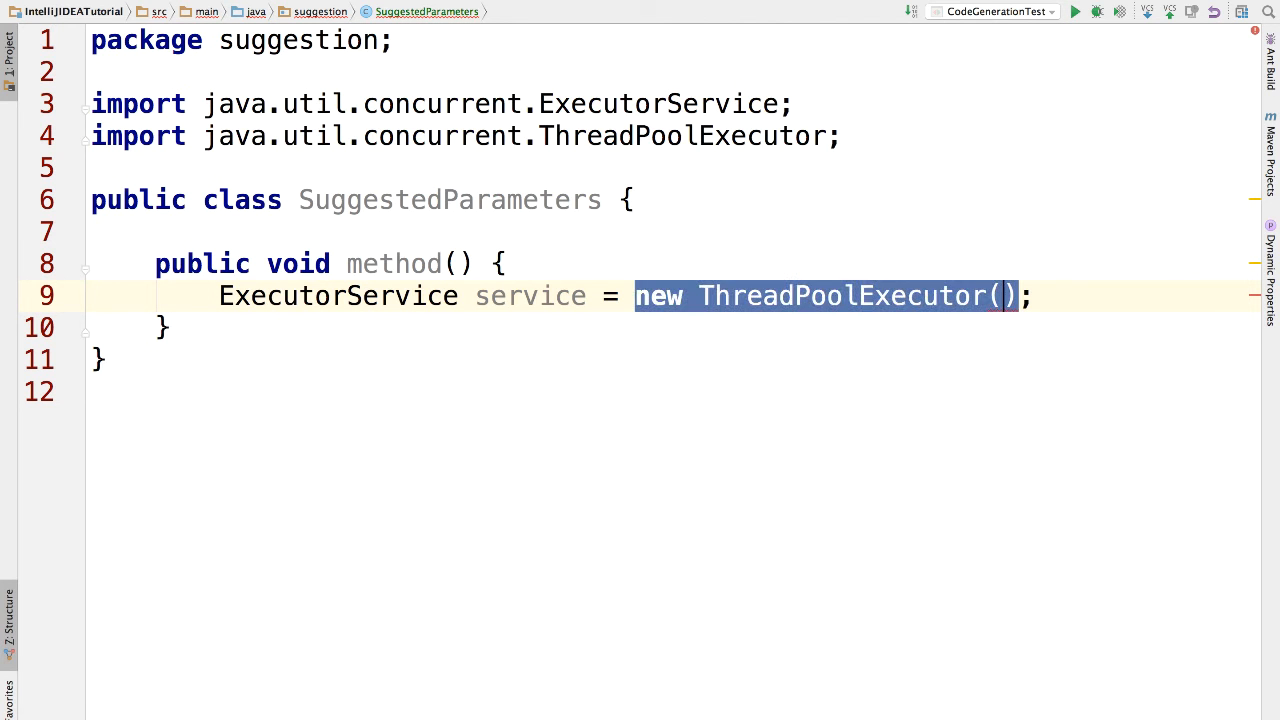
{"action": "key", "text": "Delete"}
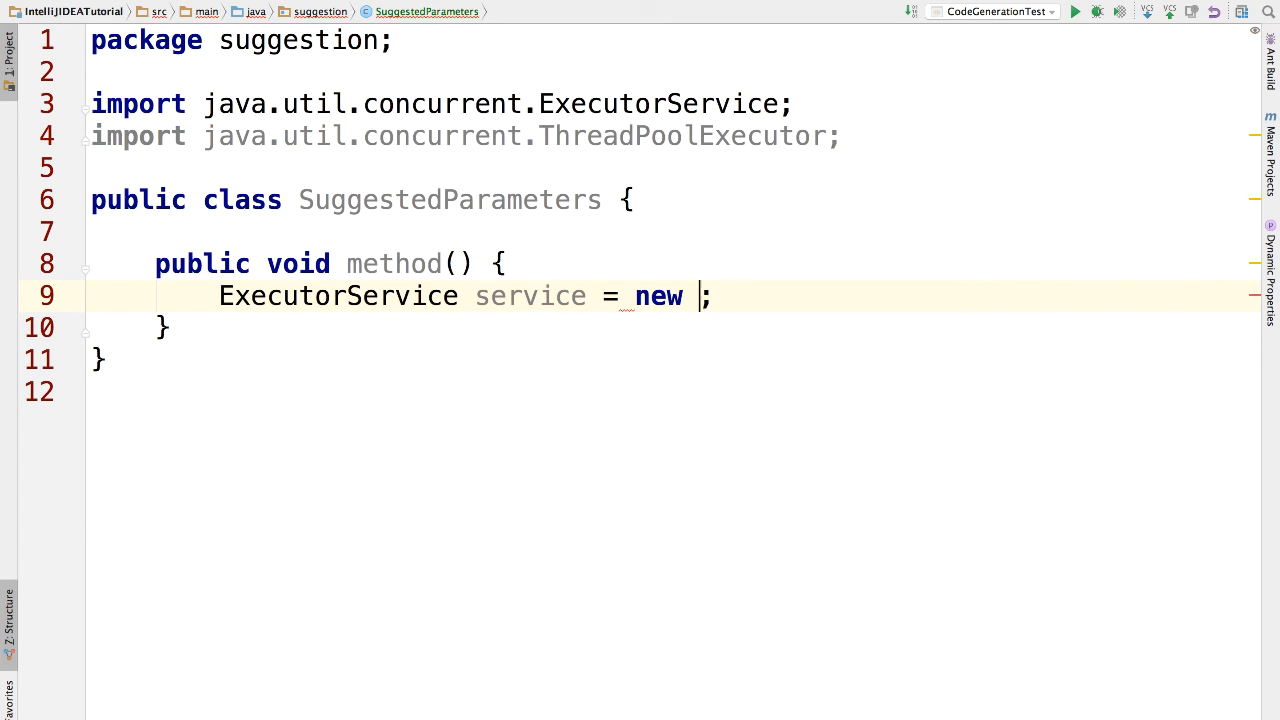
{"action": "type", "text": "ThreadPoolExecutor()"}
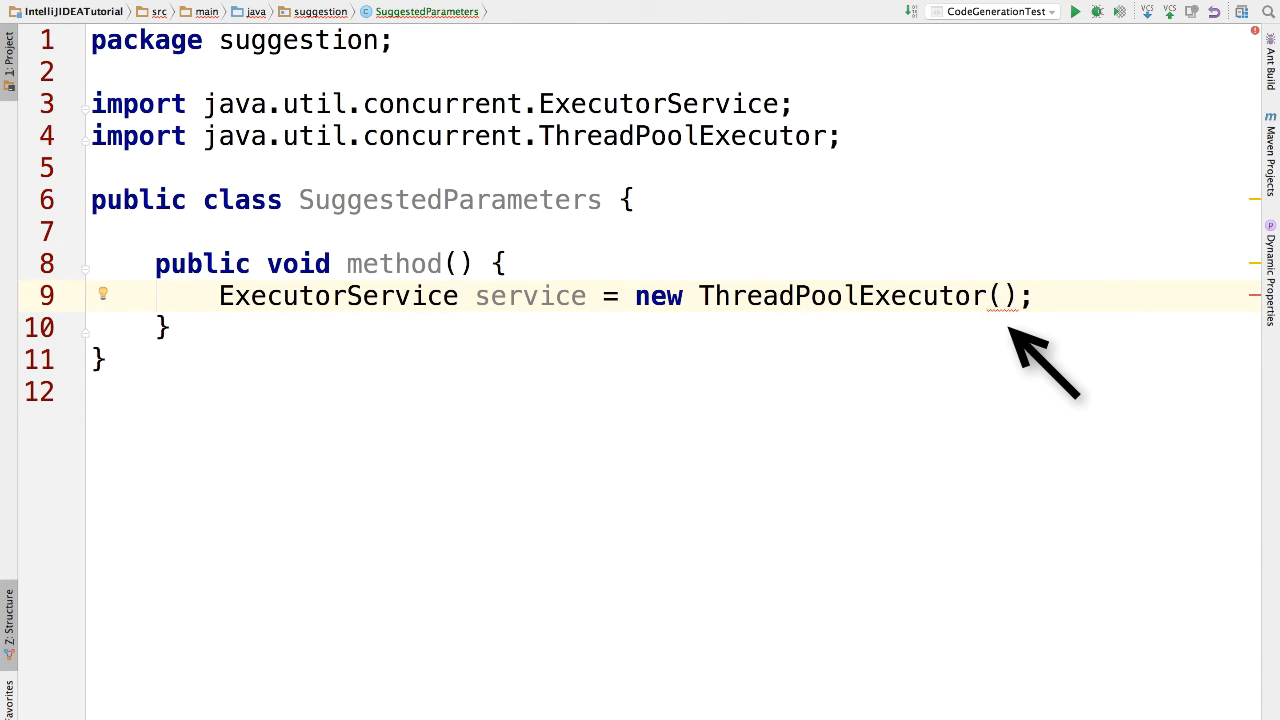
Show the ThreadPoolExecutor constructor's parameter-info popup with Cmd+P inside the empty parentheses
{"action": "left_click", "coordinate": [1003, 296]}
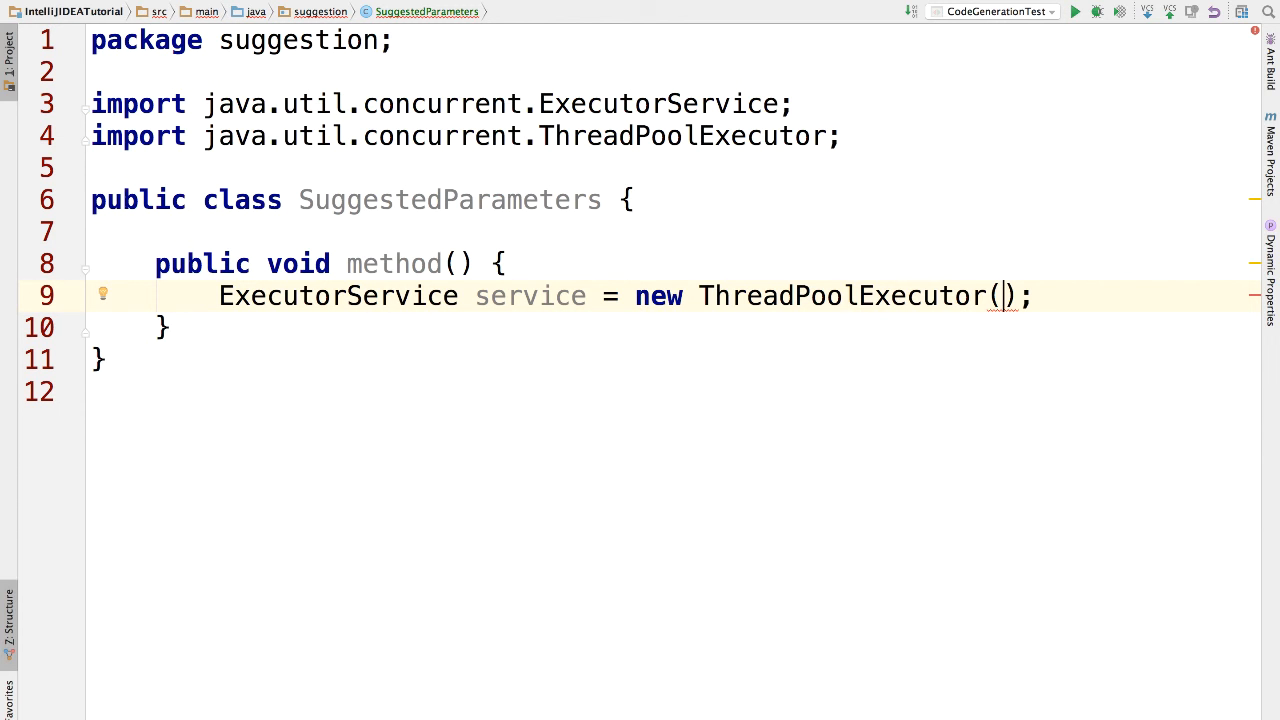
{"action": "key", "text": "cmd+p"}
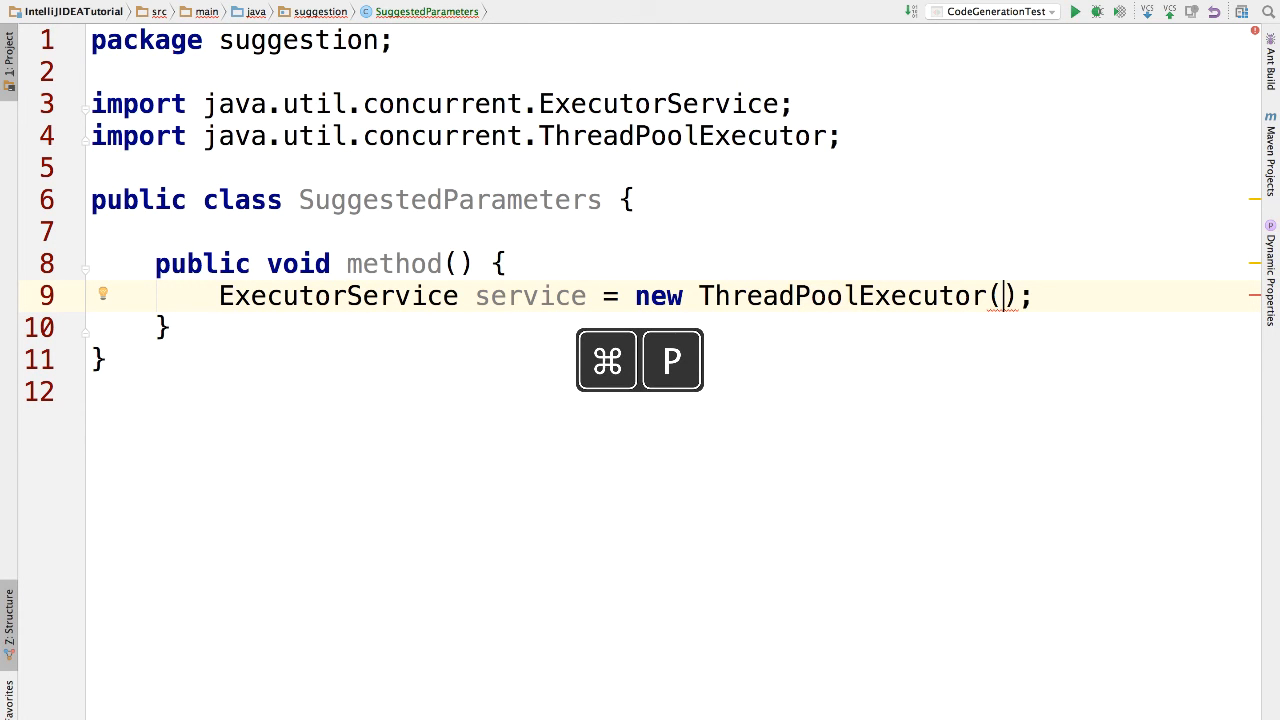
{"action": "key", "text": "Cmd+P"}
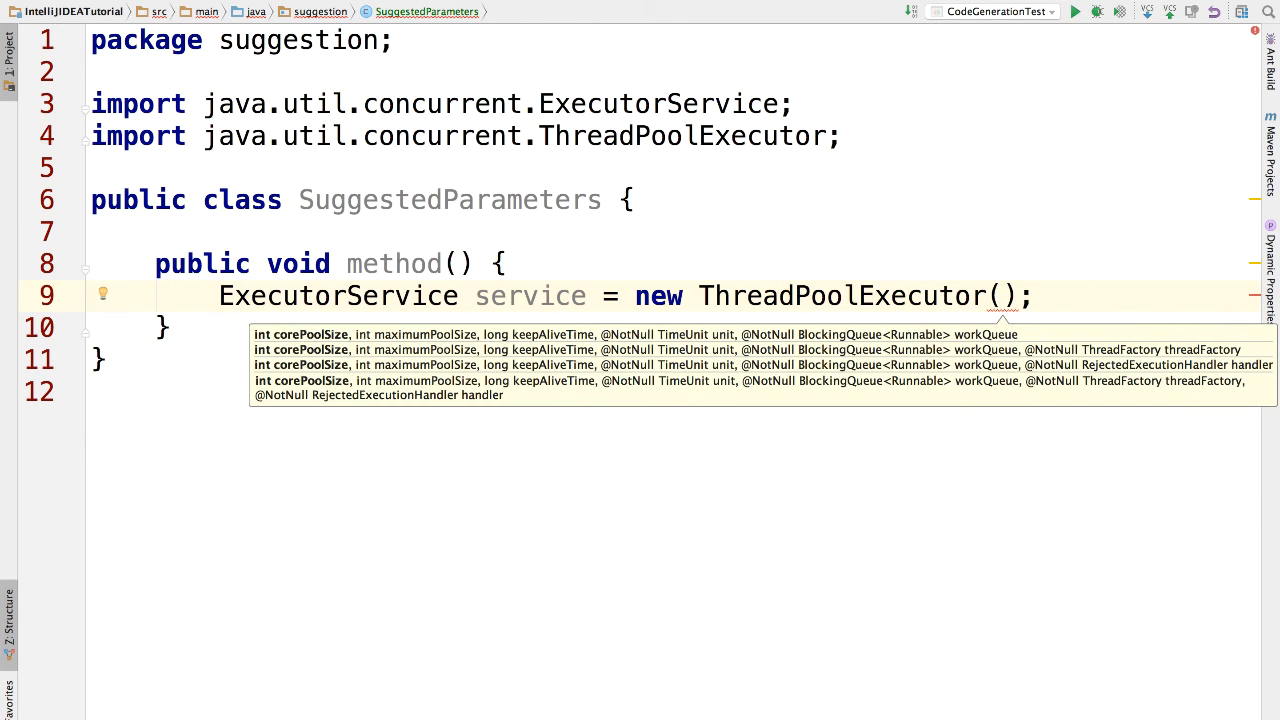